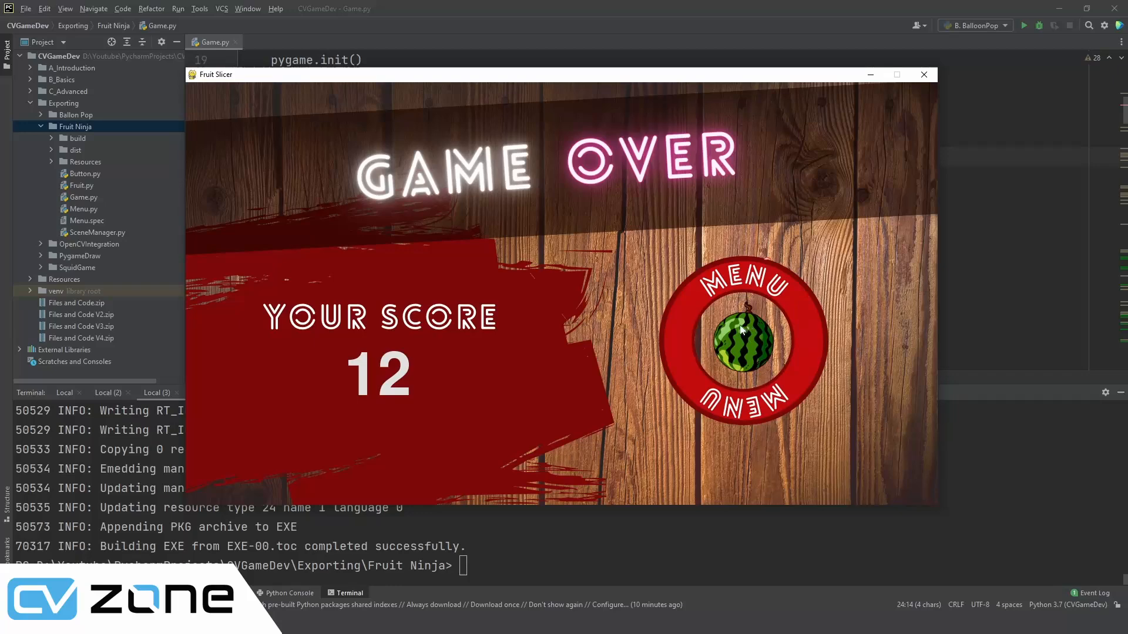
# - Return to the menu, play one quick round to game over, and go back to the title screen
pyautogui.click(741, 342)
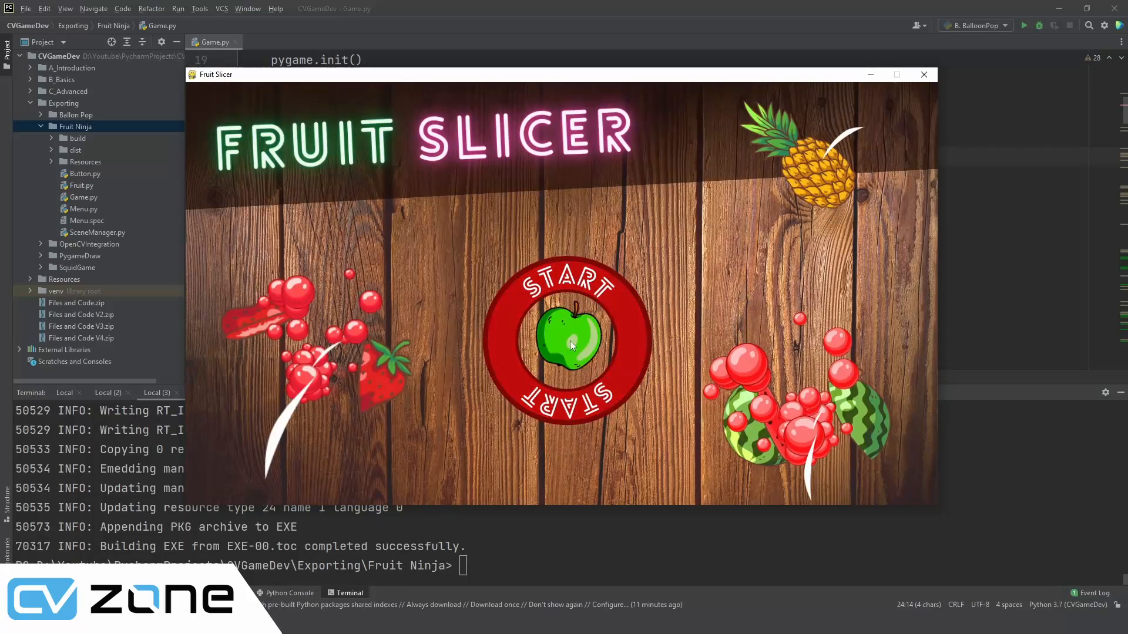
pyautogui.moveTo(662, 247)
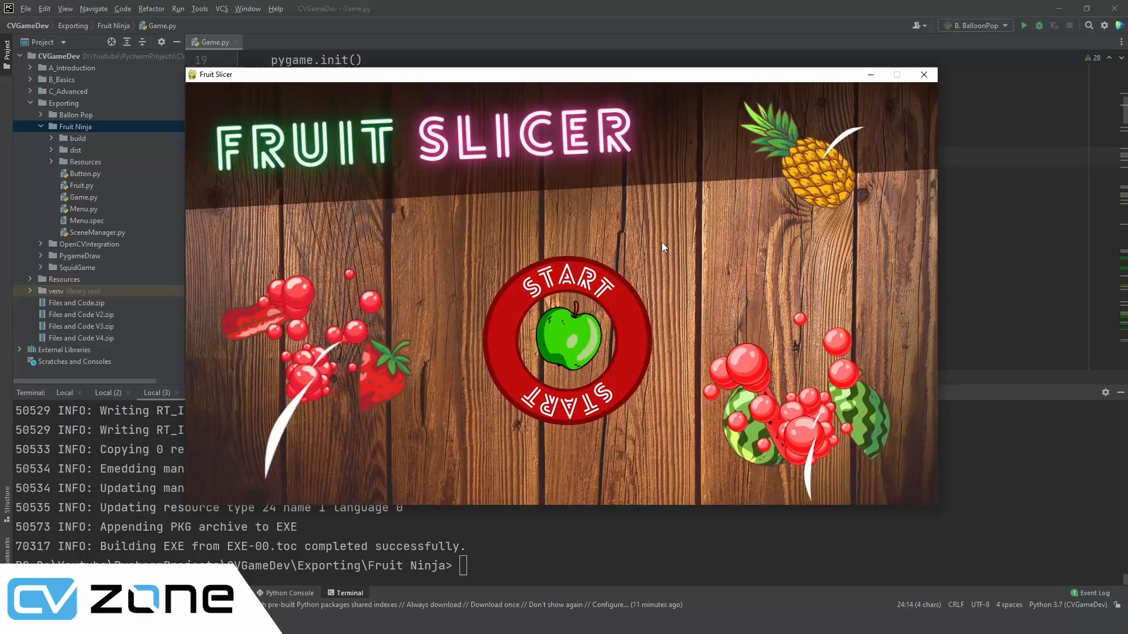
pyautogui.click(566, 340)
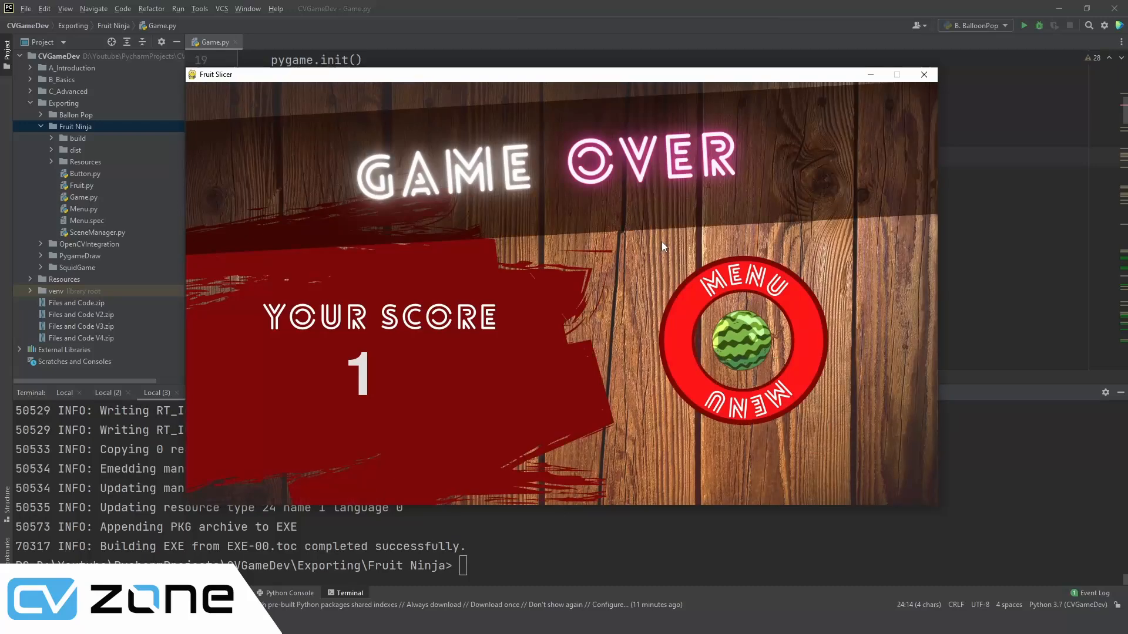
pyautogui.click(741, 340)
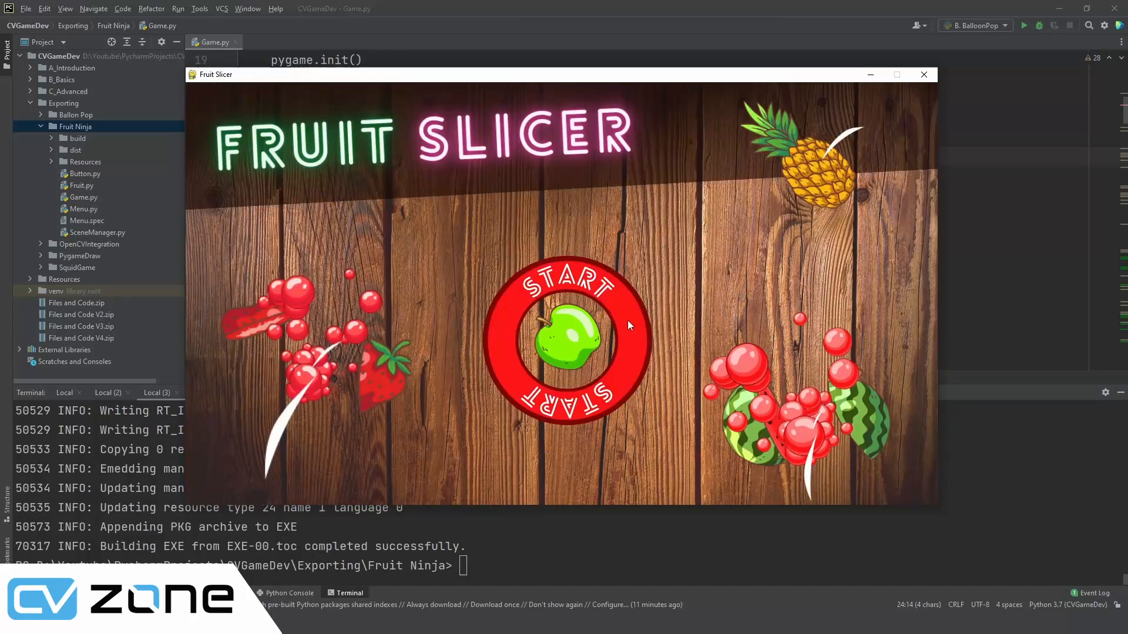
pyautogui.click(566, 338)
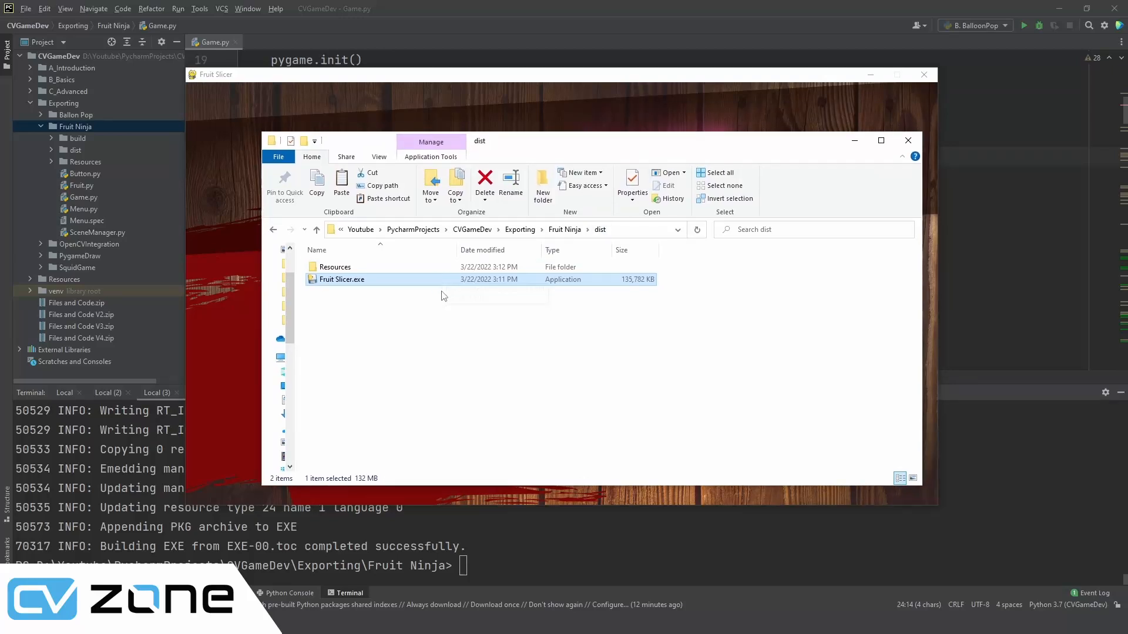
pyautogui.moveTo(347, 301)
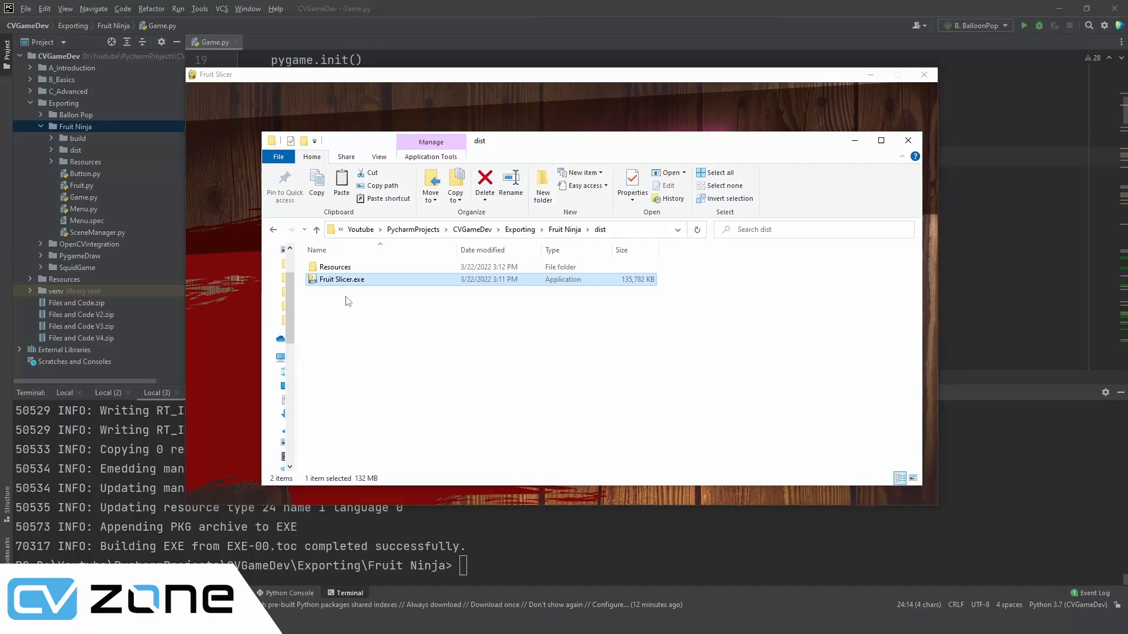
pyautogui.moveTo(342, 279)
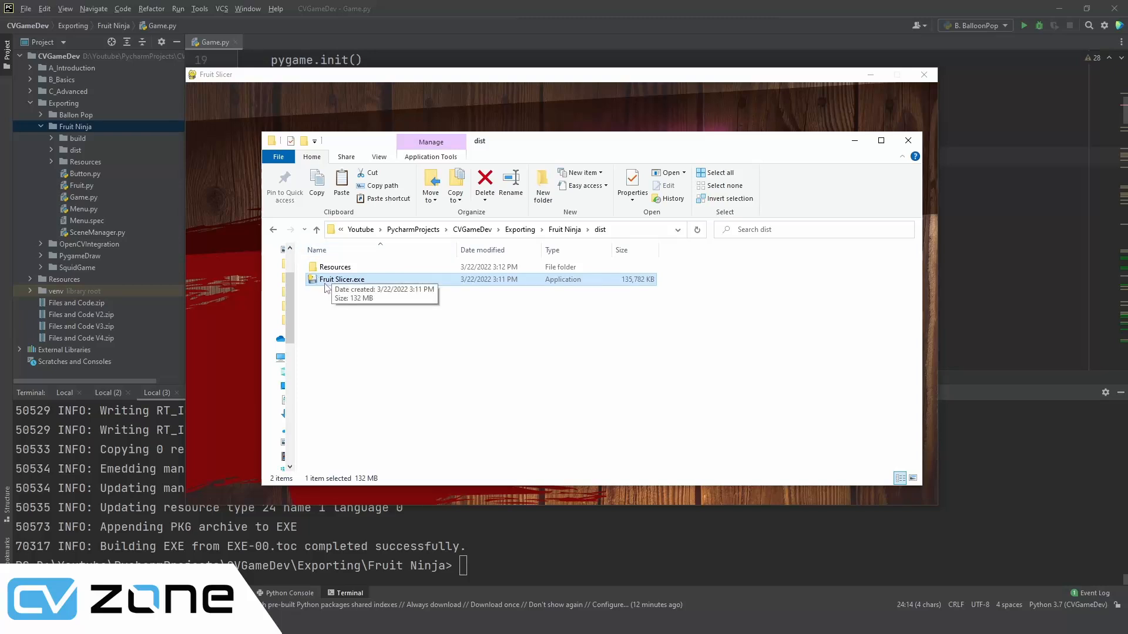
pyautogui.moveTo(409, 318)
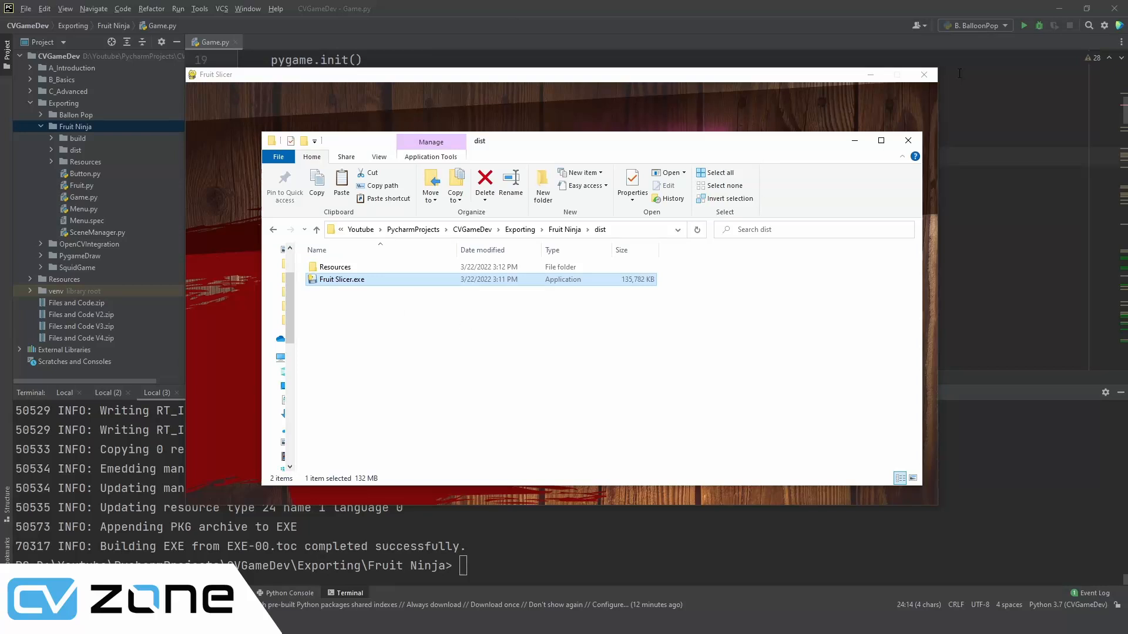
# - Close the running Fruit Slicer game window, leaving the dist folder with Fruit Slicer.exe visible
pyautogui.click(923, 75)
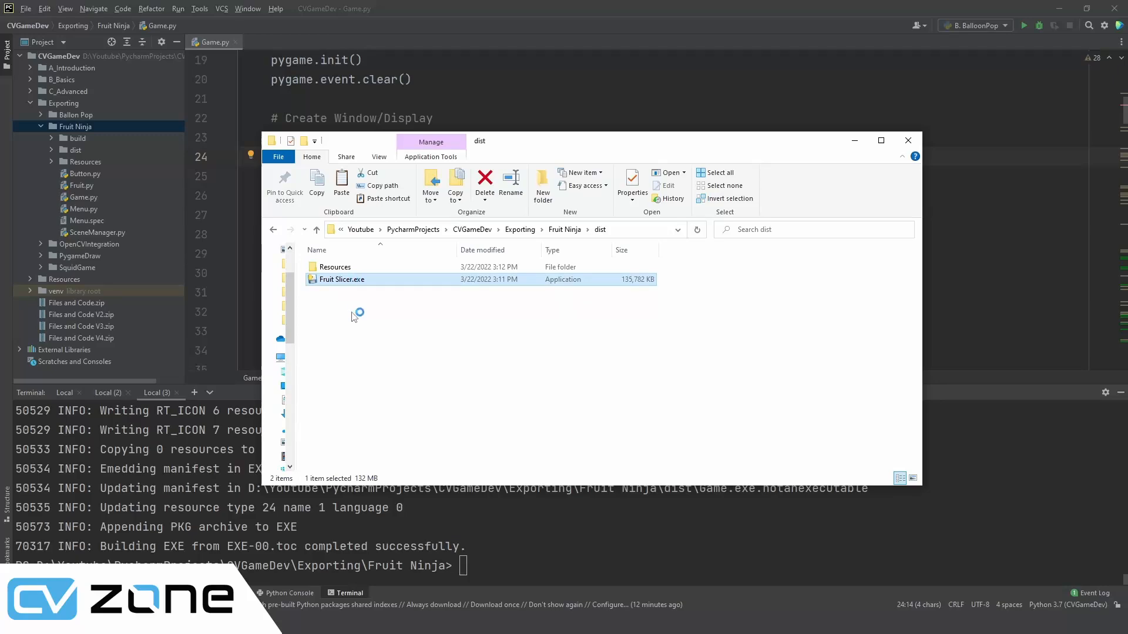
# - Launch Fruit Slicer.exe, dismiss the Norton webcam access warning, and start a round at score 0
pyautogui.doubleClick(341, 280)
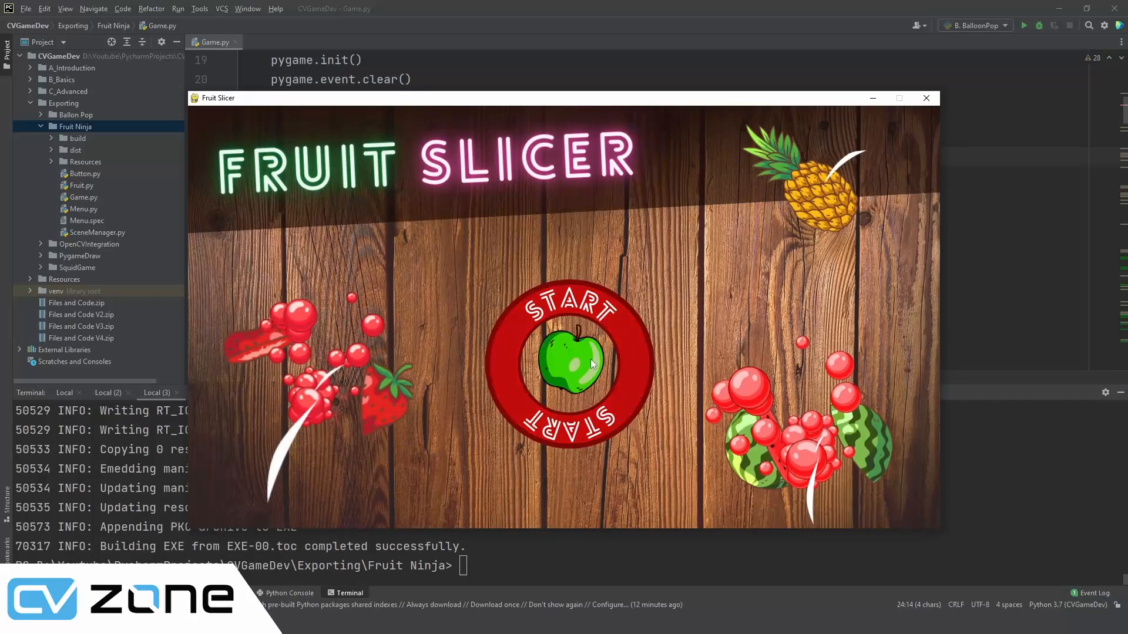
pyautogui.click(570, 363)
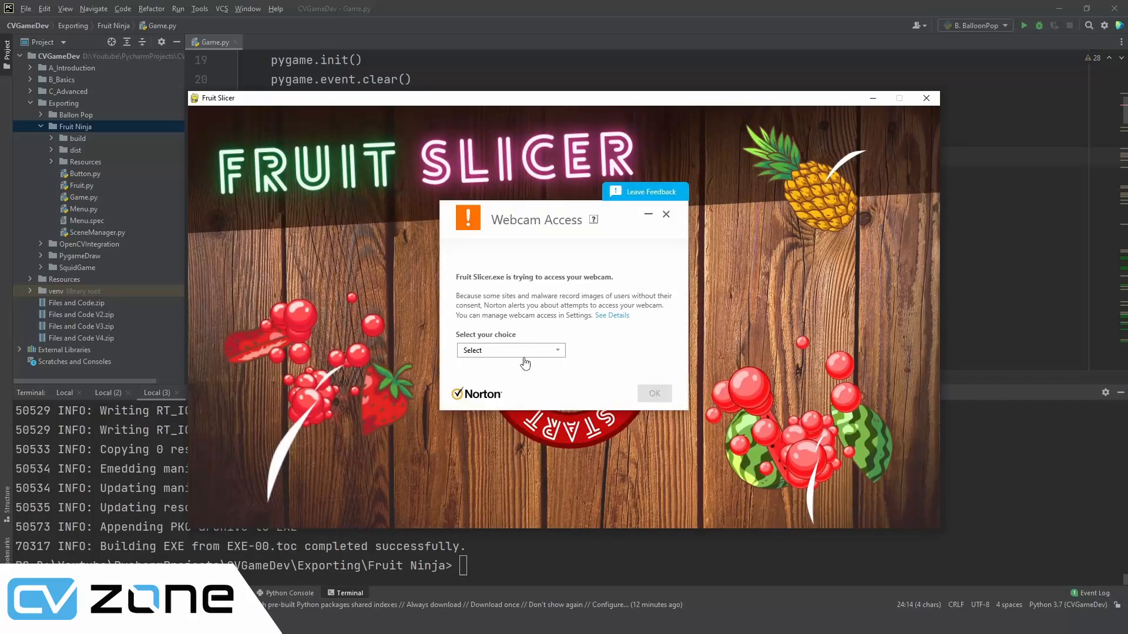
pyautogui.click(665, 214)
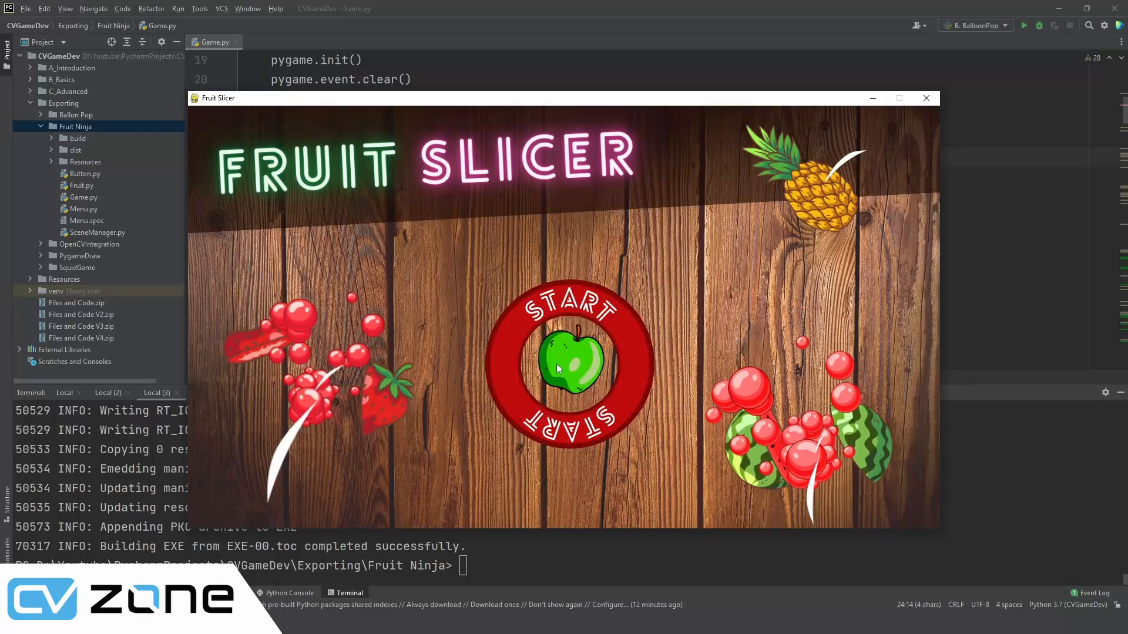
pyautogui.click(568, 367)
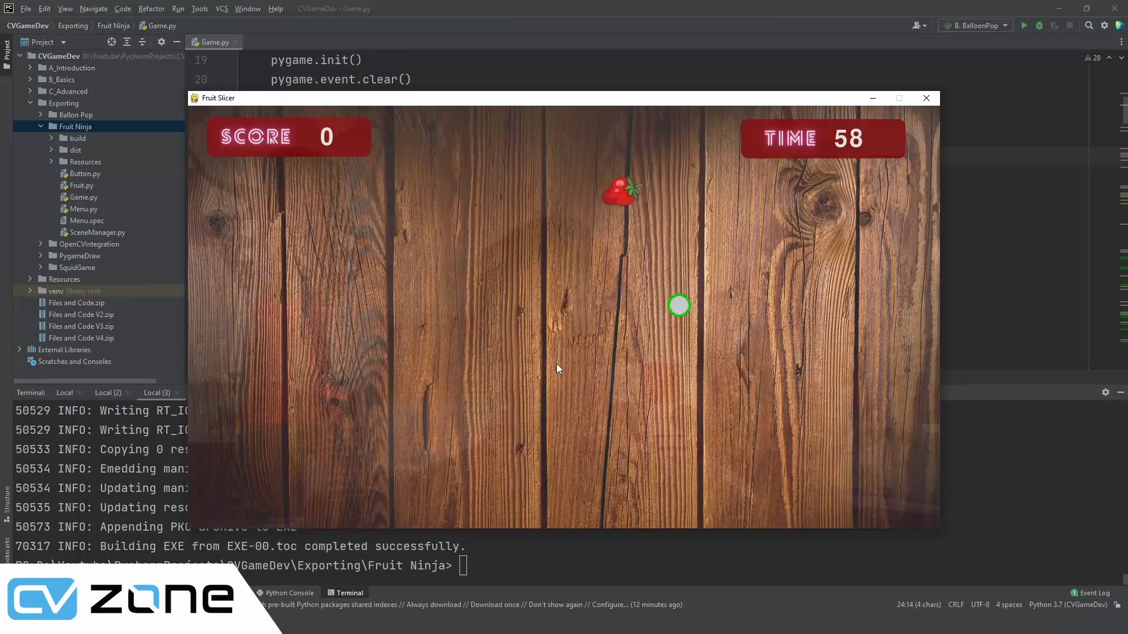